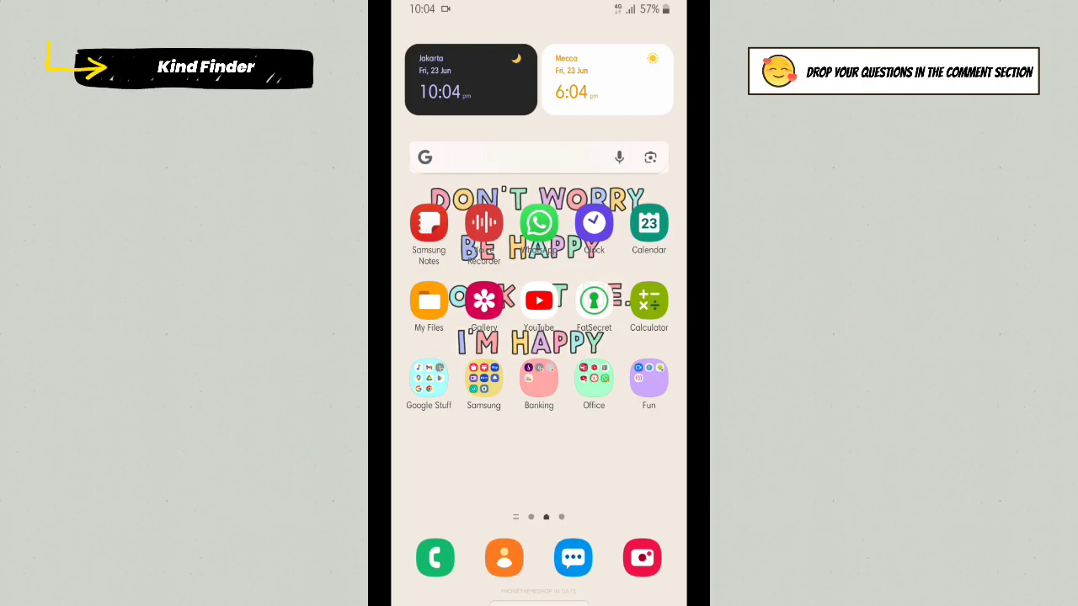
mouse_move(454, 351)
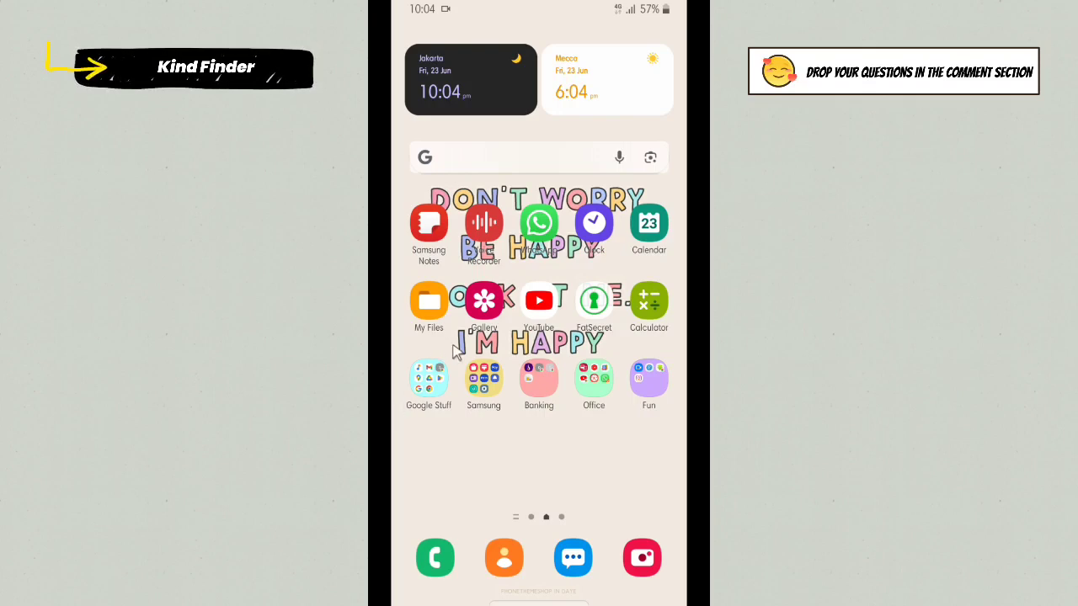
mouse_move(562, 475)
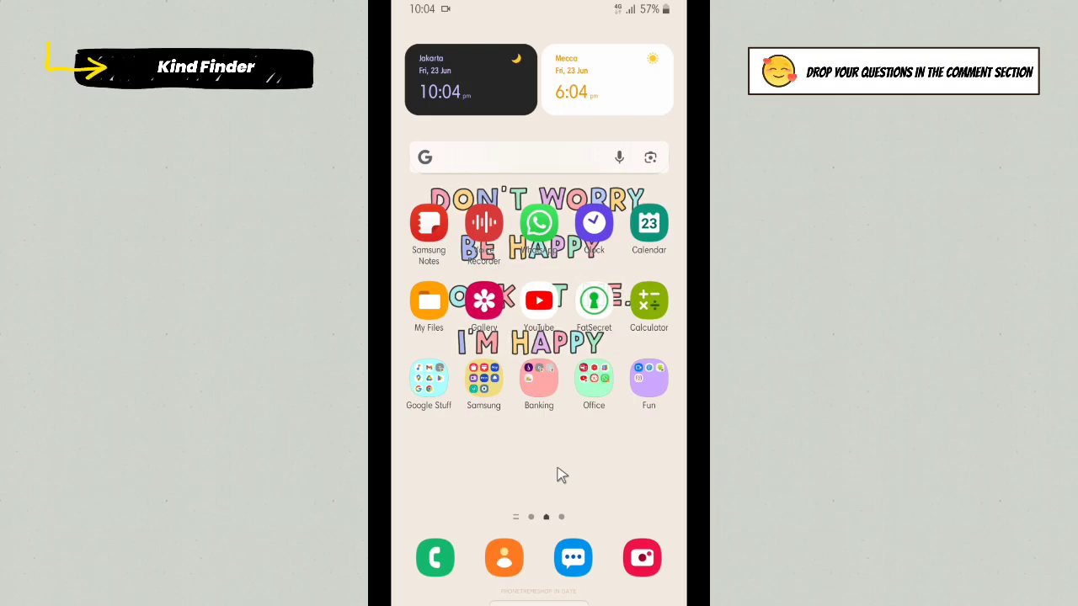
mouse_move(569, 357)
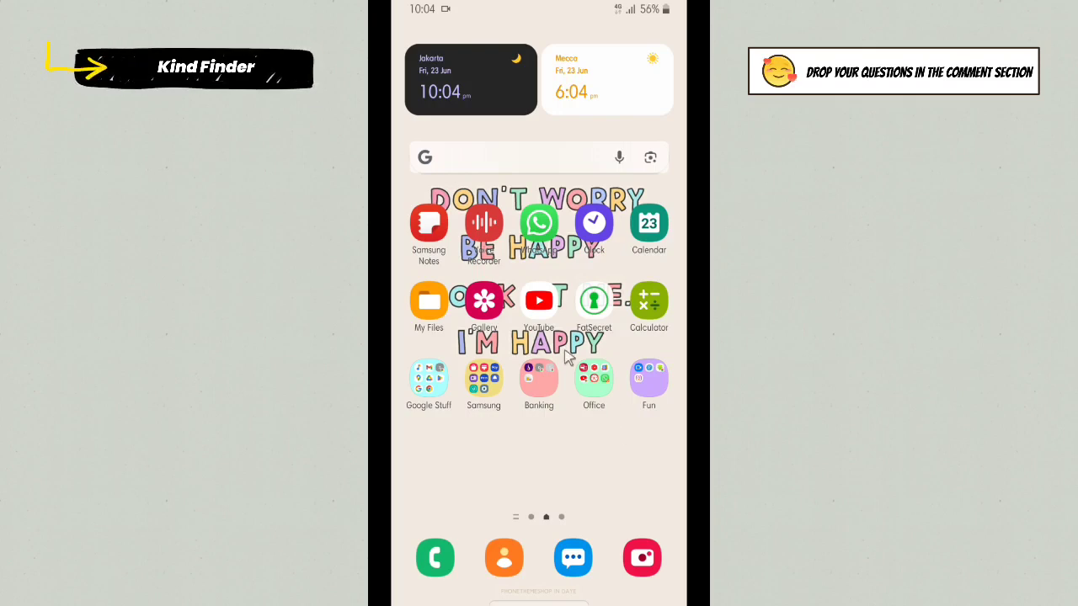
mouse_move(498, 441)
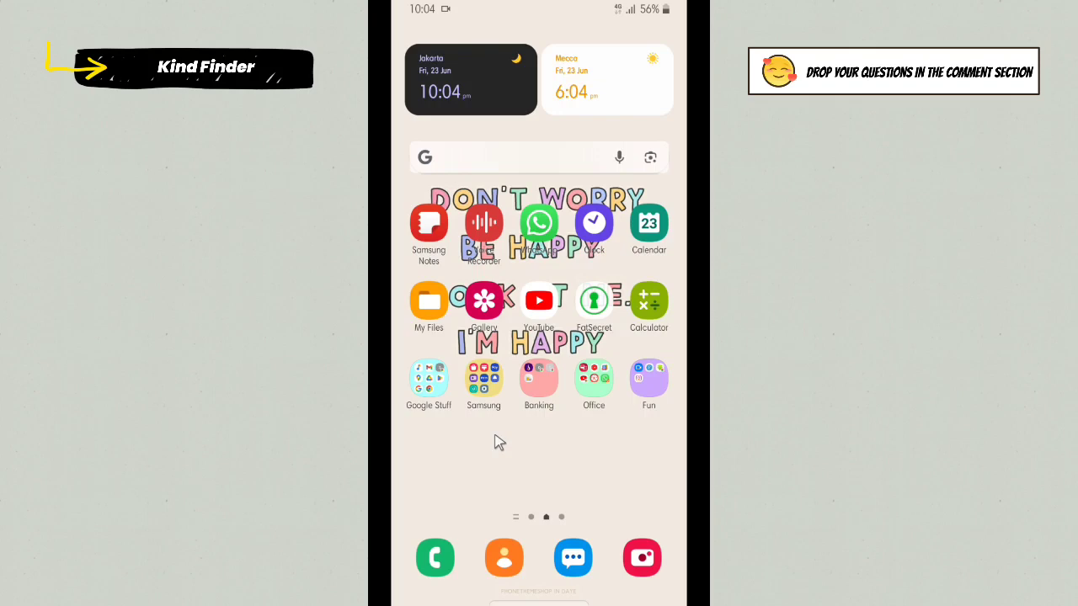
mouse_move(515, 486)
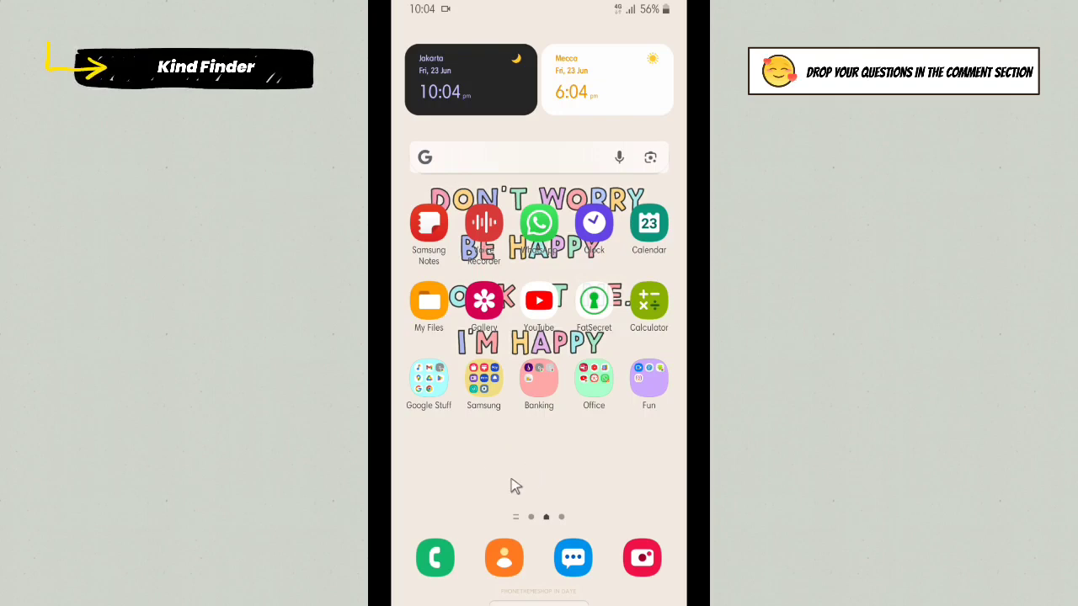
mouse_move(497, 463)
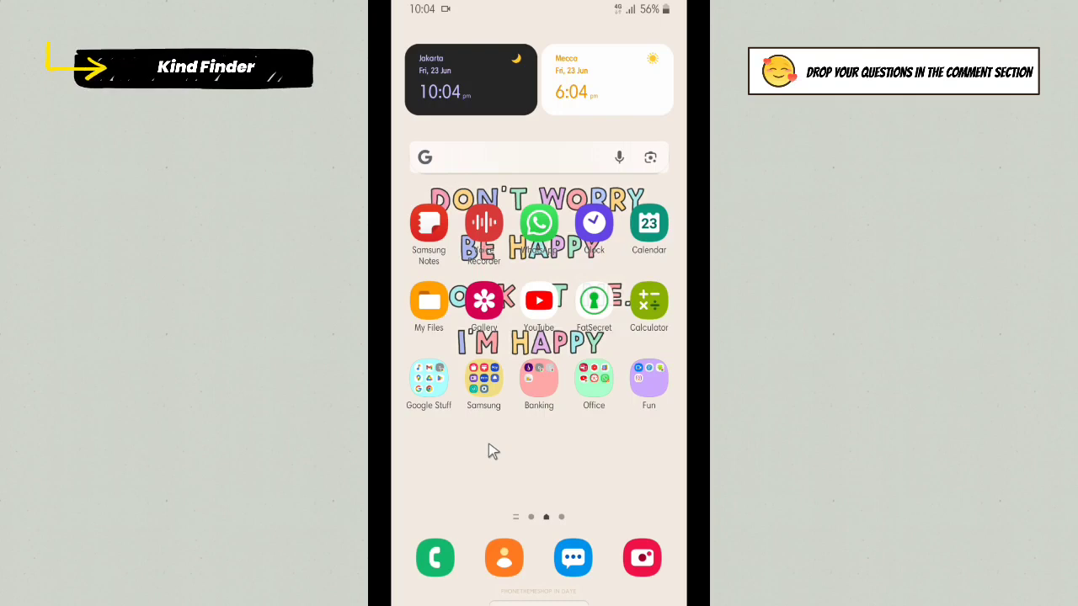
mouse_move(492, 443)
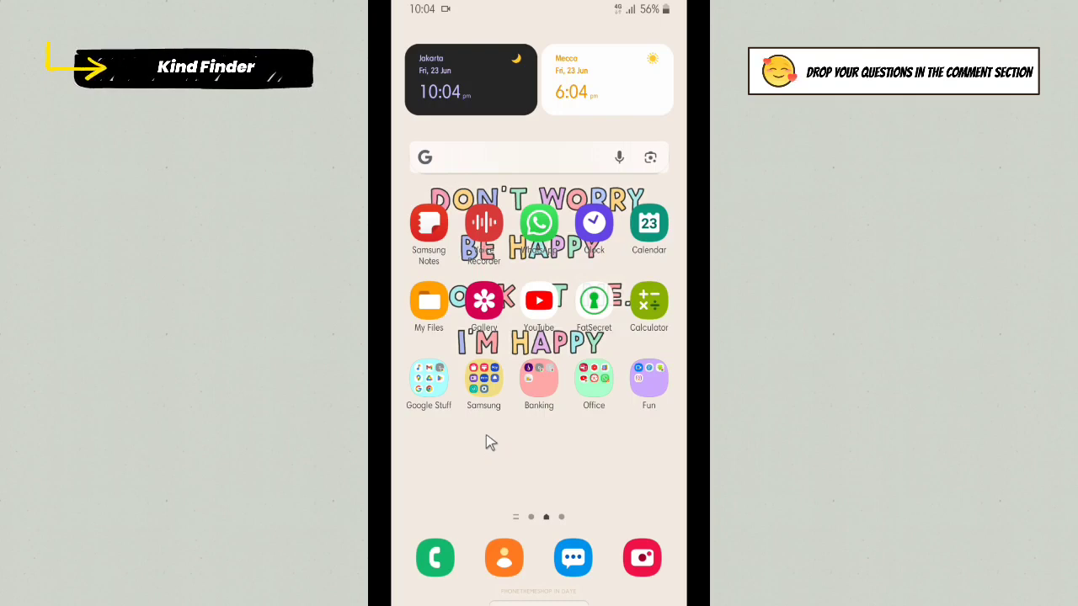
mouse_move(519, 451)
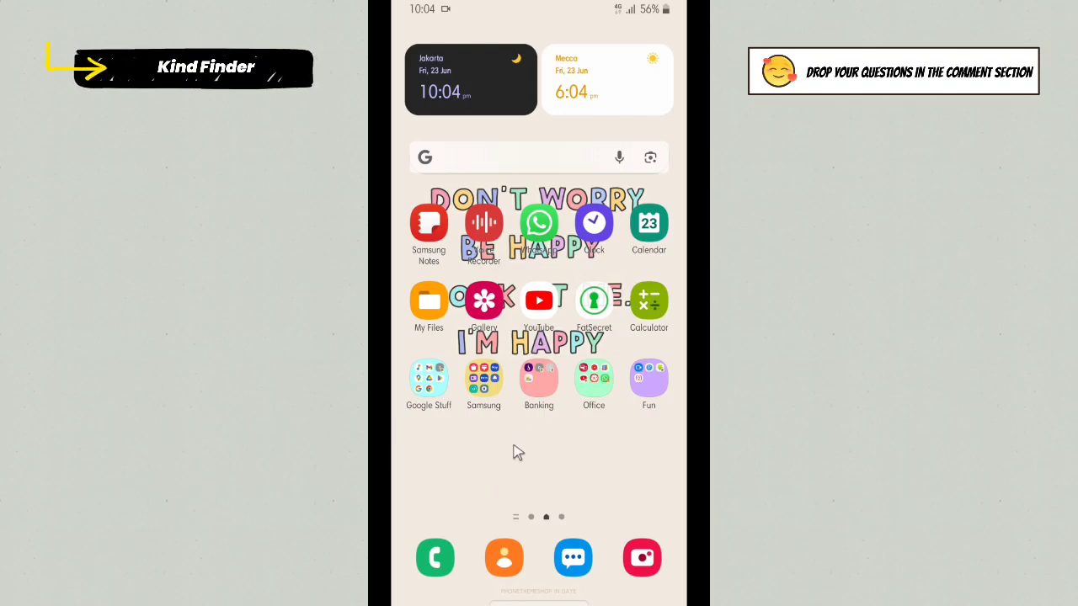
mouse_move(498, 475)
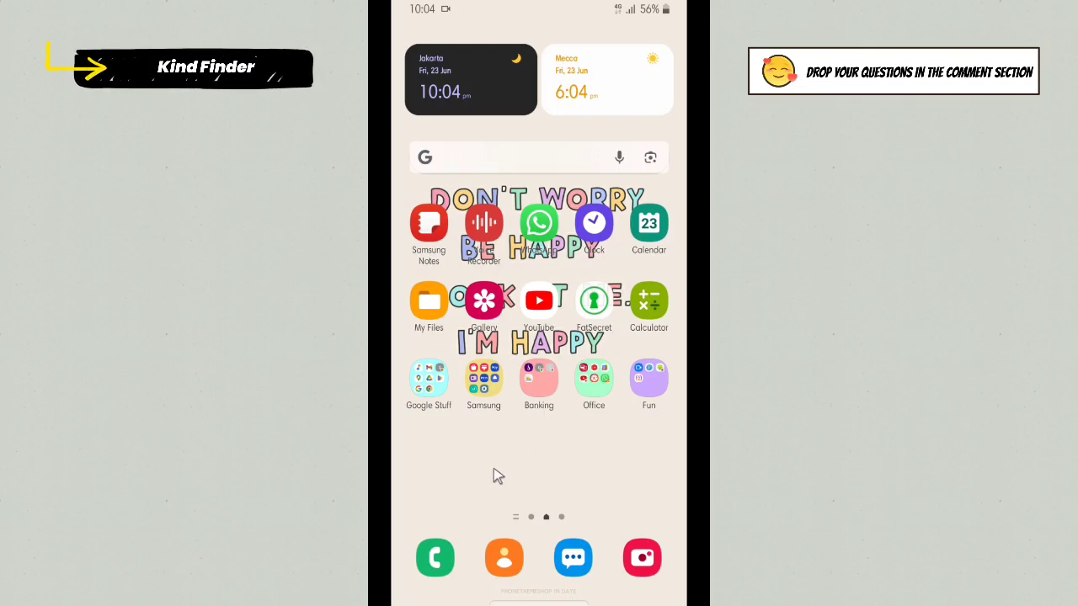
mouse_move(491, 396)
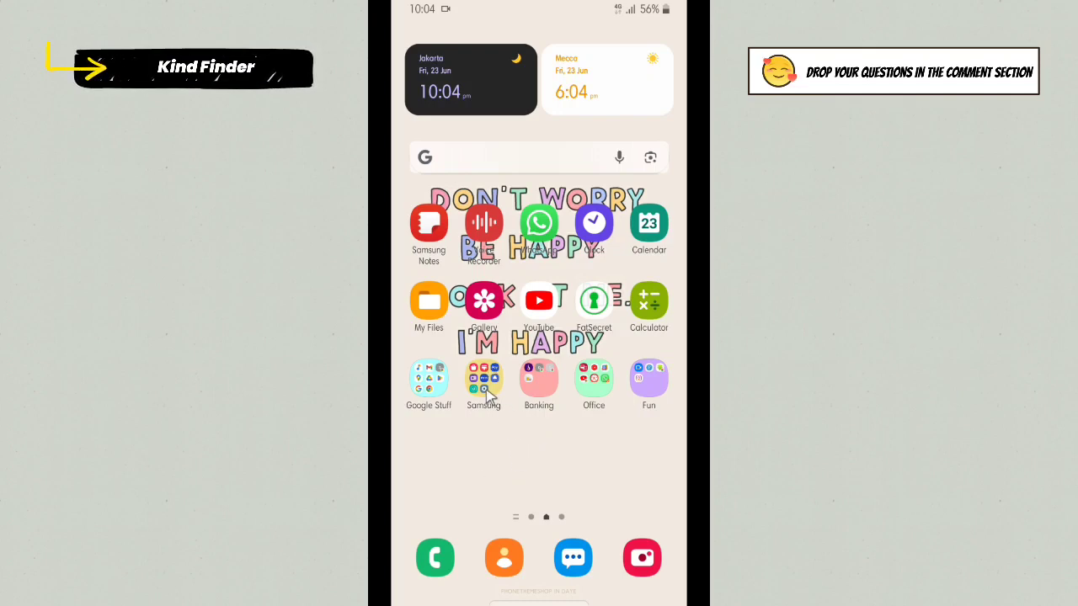
Launch Settings from the Samsung apps folder and go to General management.
left_click(483, 377)
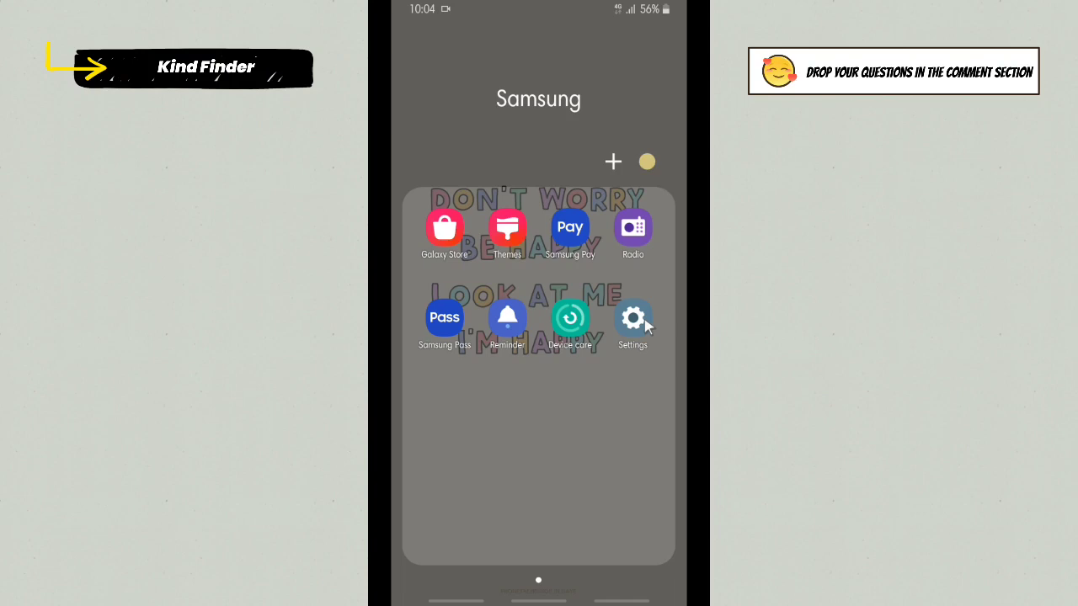
mouse_move(629, 329)
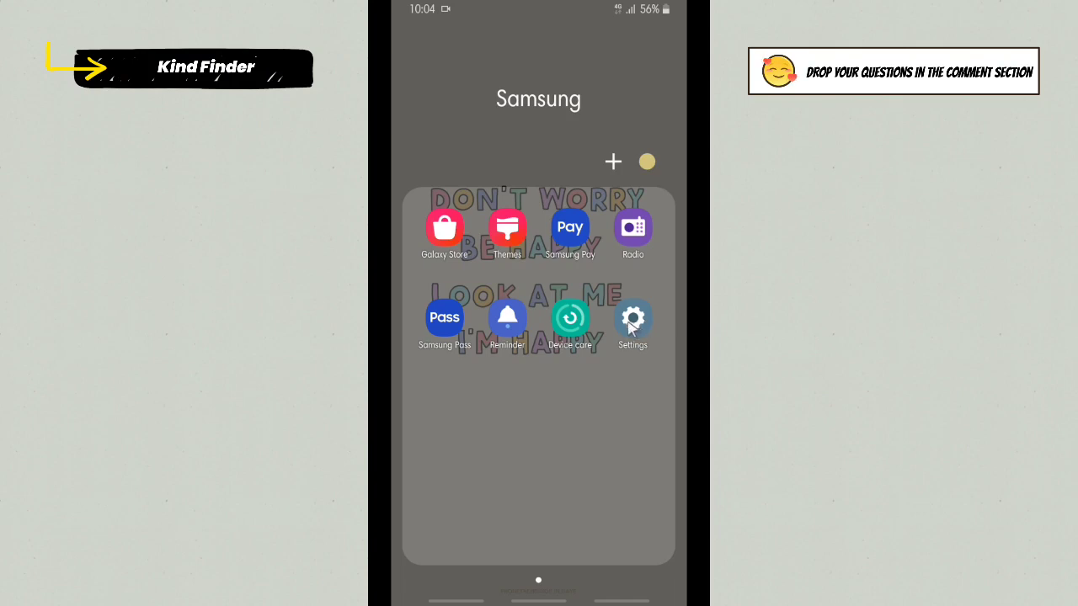
left_click(633, 320)
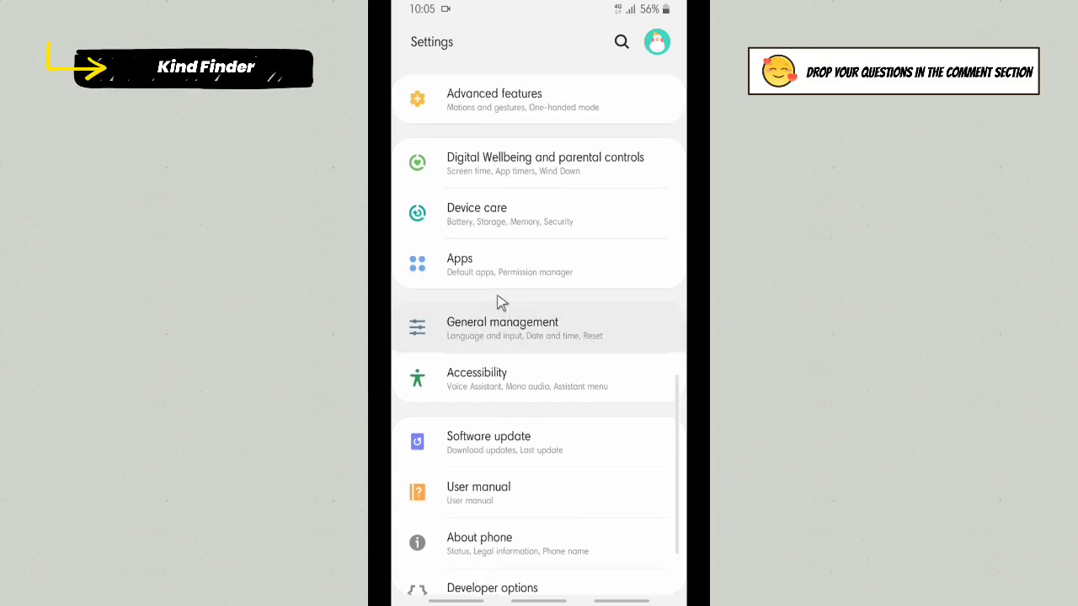
left_click(501, 327)
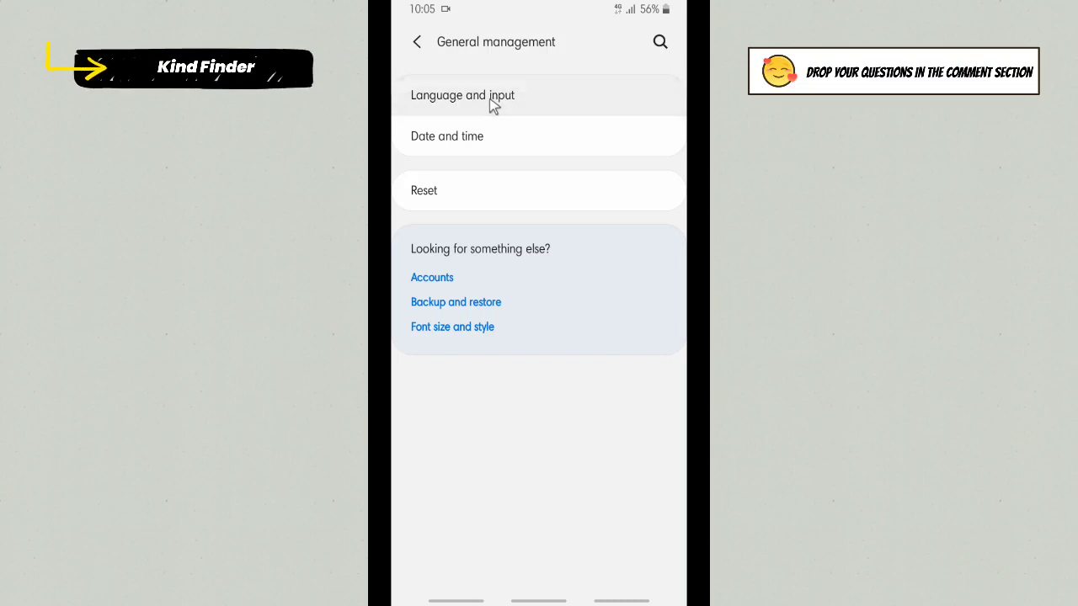
Go into the Language and input settings page.
left_click(461, 95)
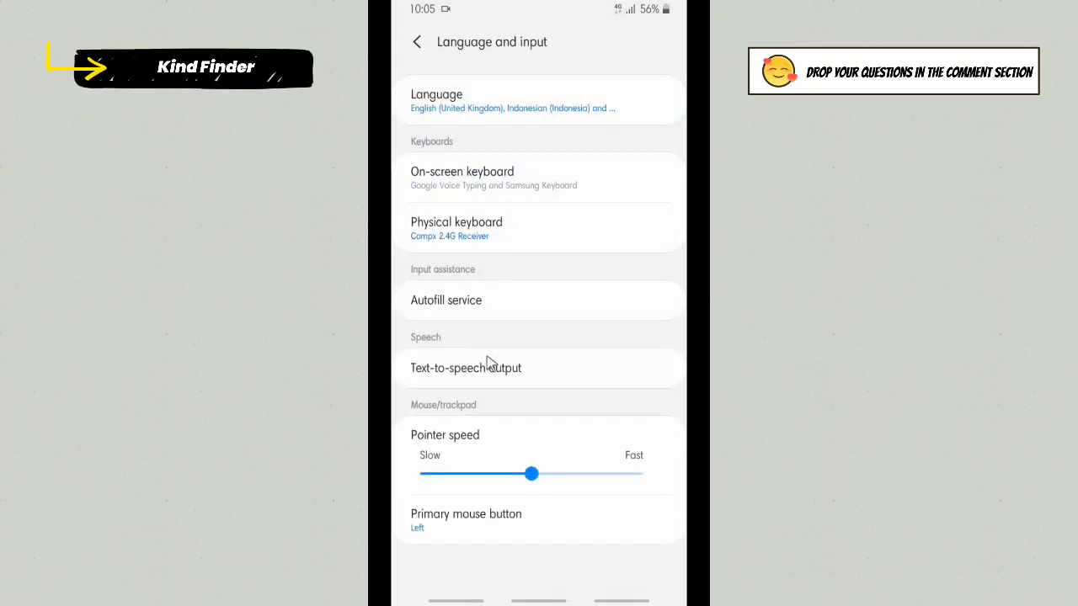
mouse_move(453, 475)
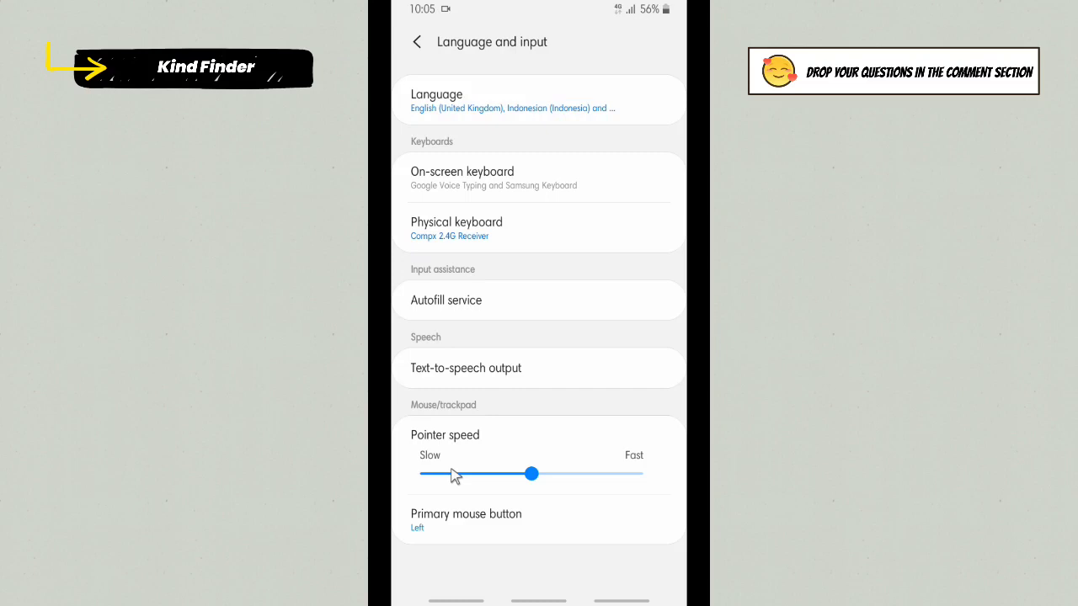
mouse_move(501, 536)
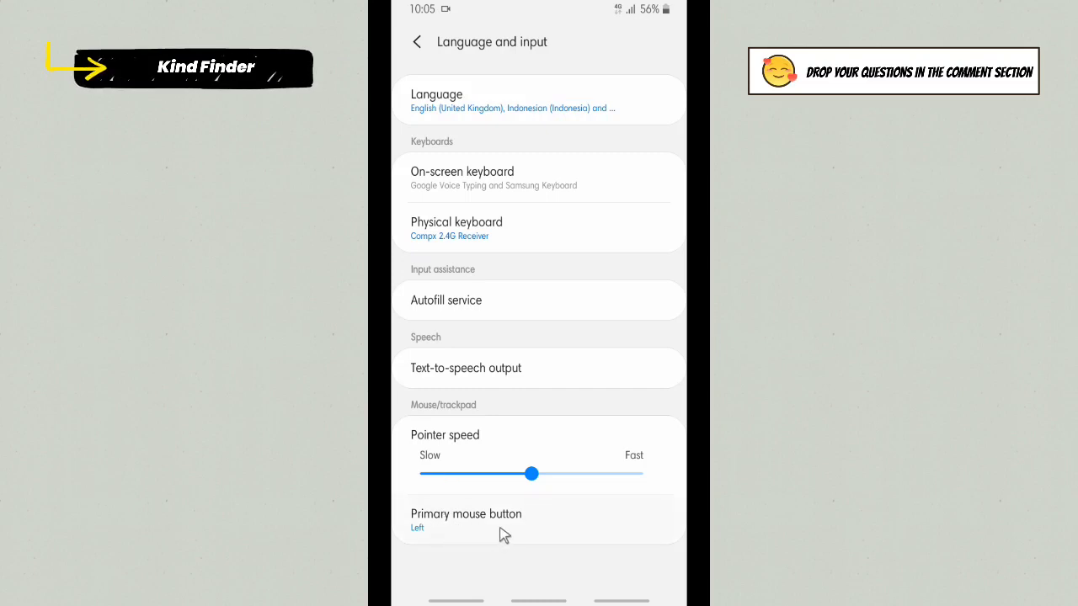
mouse_move(437, 542)
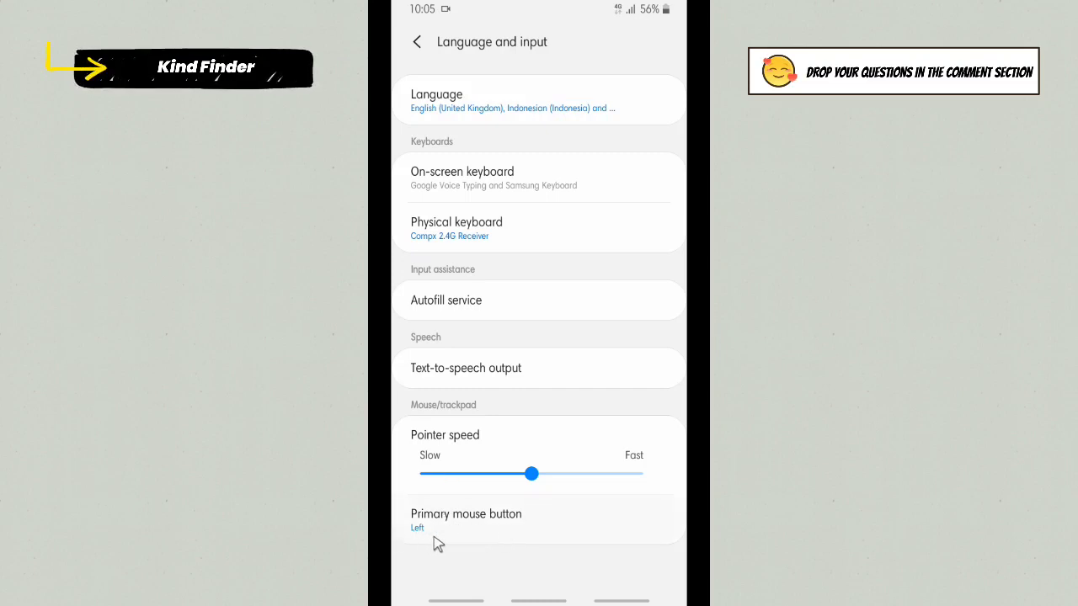
mouse_move(453, 541)
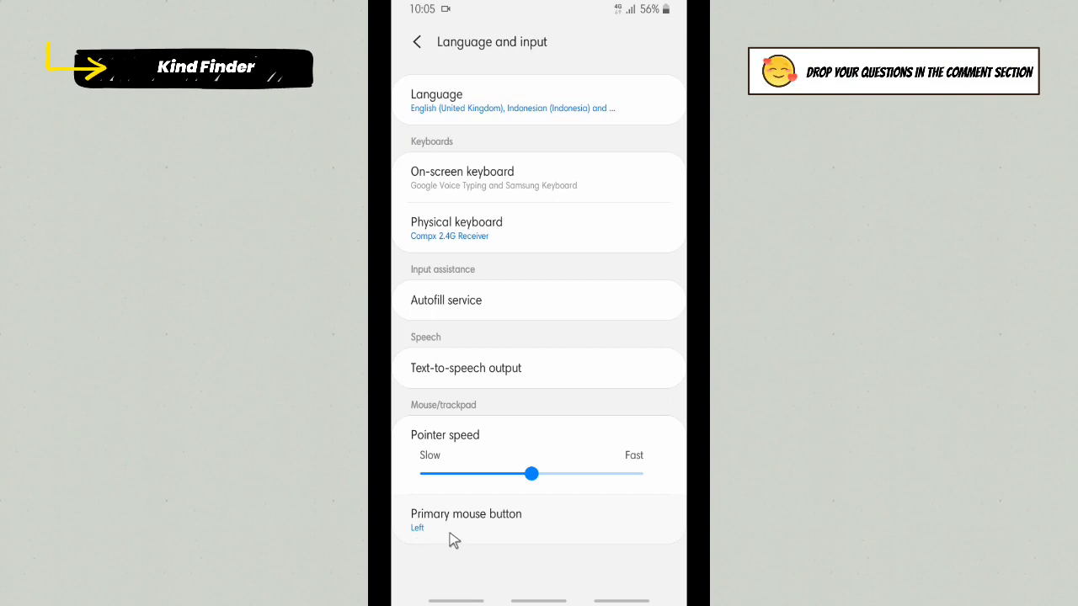
mouse_move(431, 539)
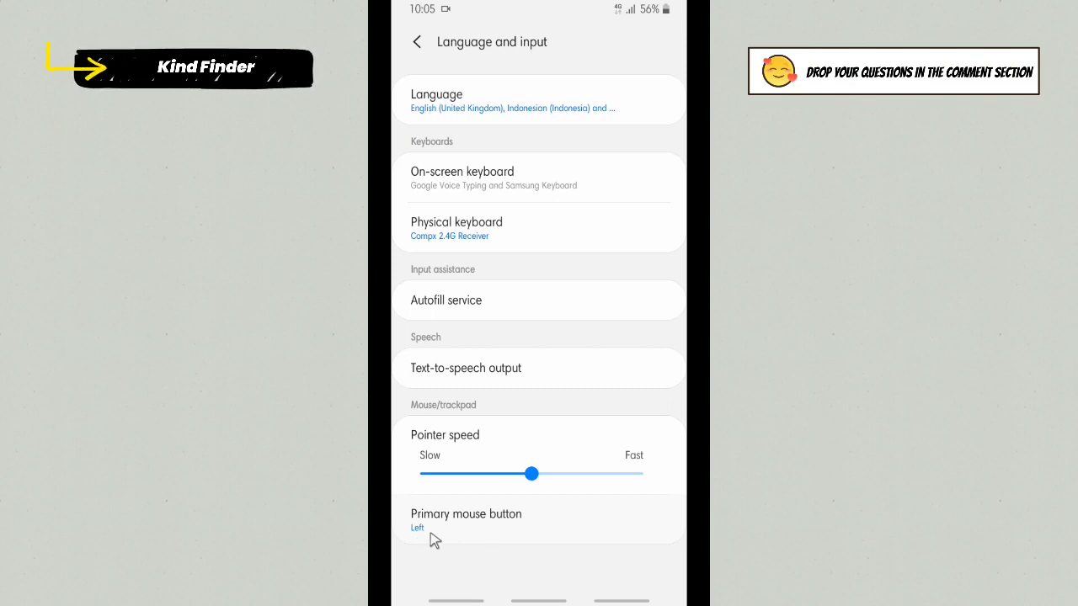
Change the Primary mouse button setting from Left to Right.
left_click(465, 519)
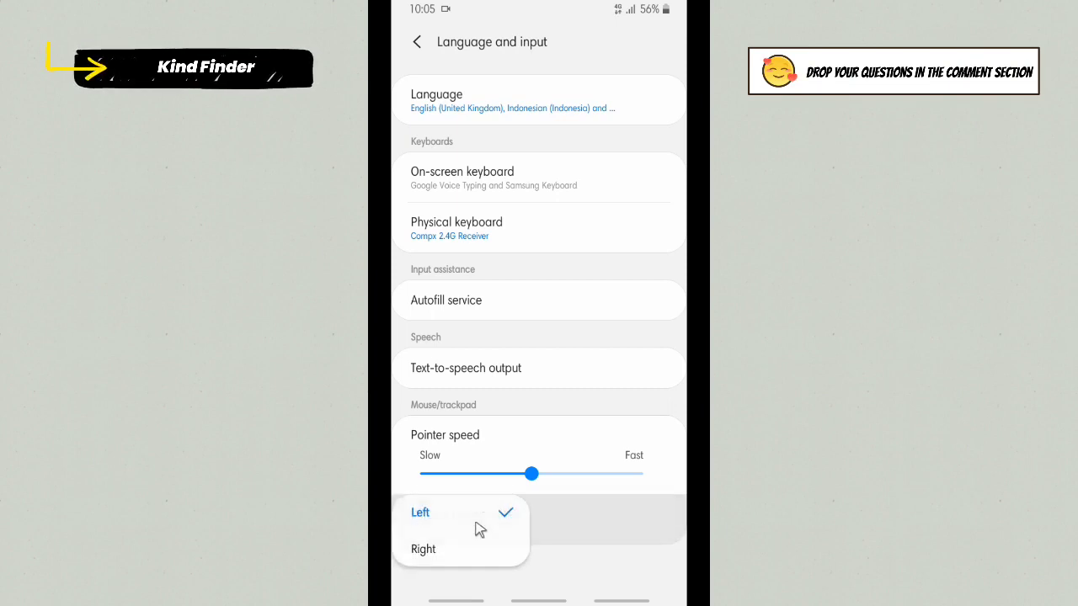
mouse_move(455, 549)
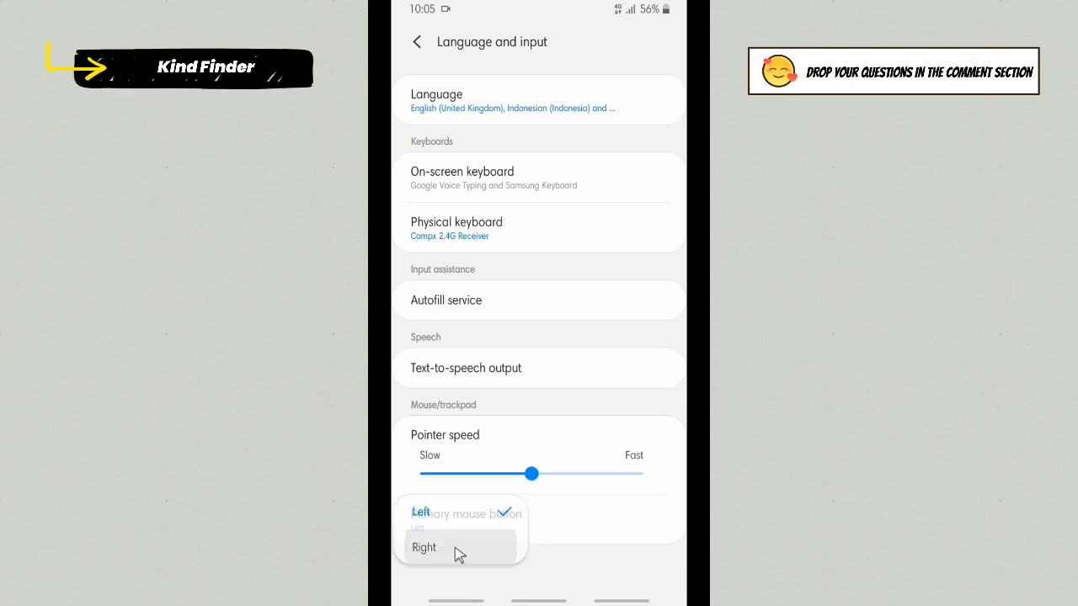
left_click(424, 547)
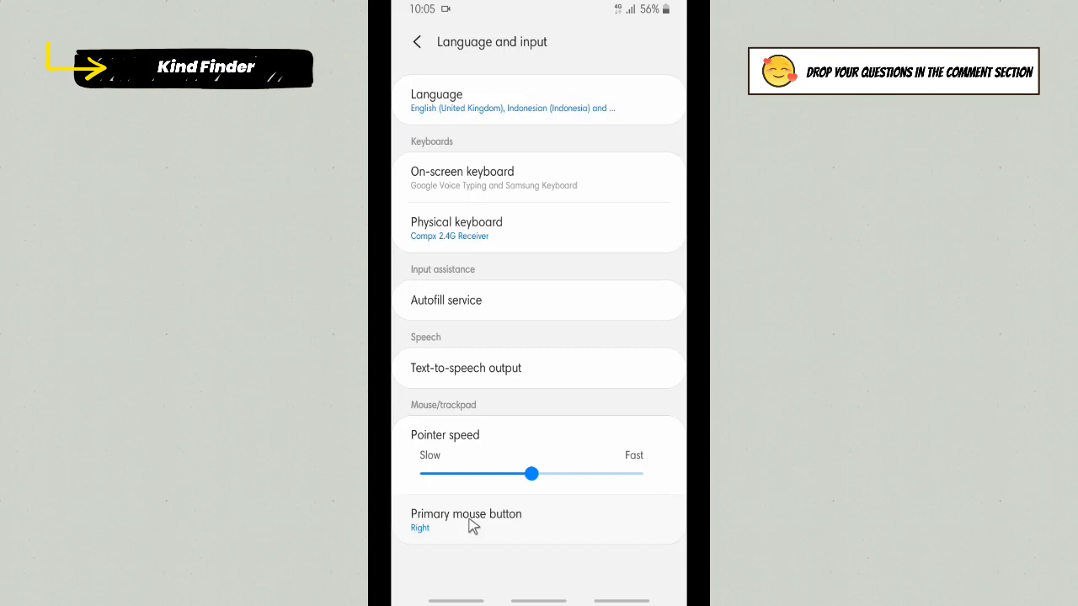
mouse_move(463, 522)
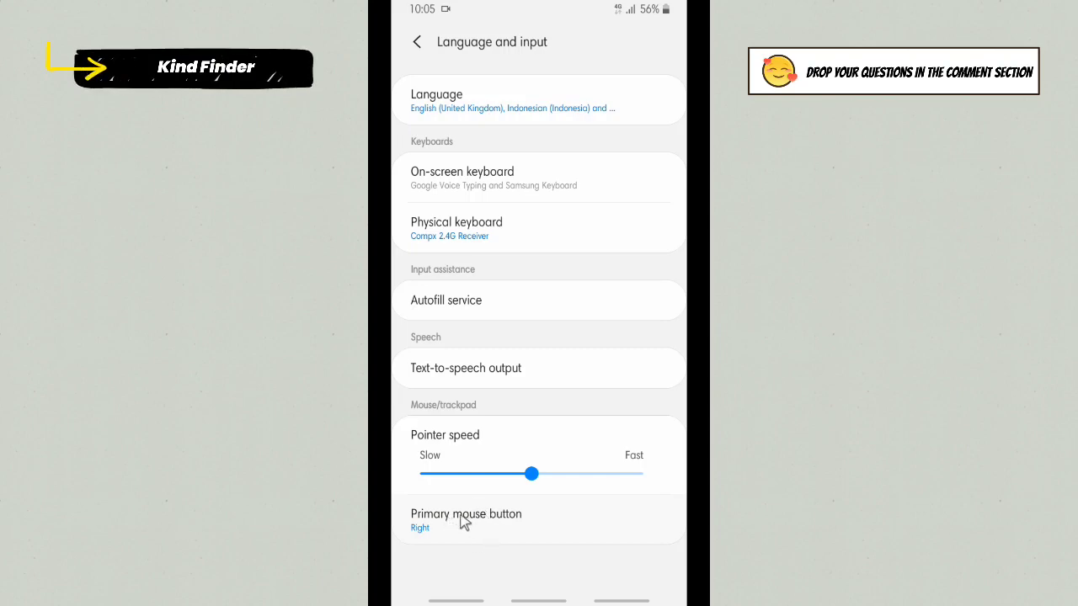
mouse_move(482, 437)
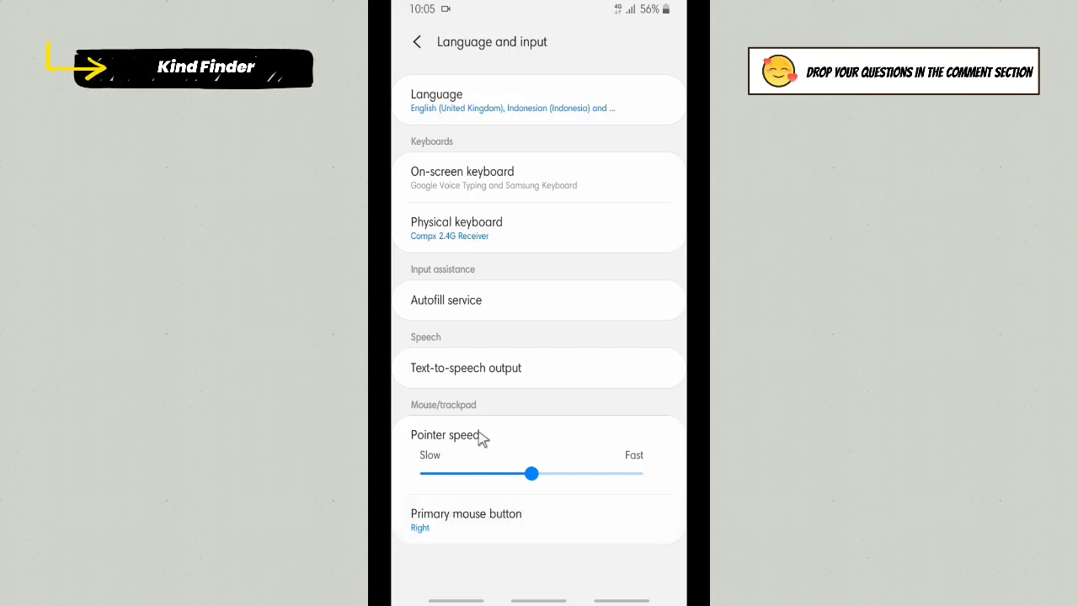
mouse_move(486, 323)
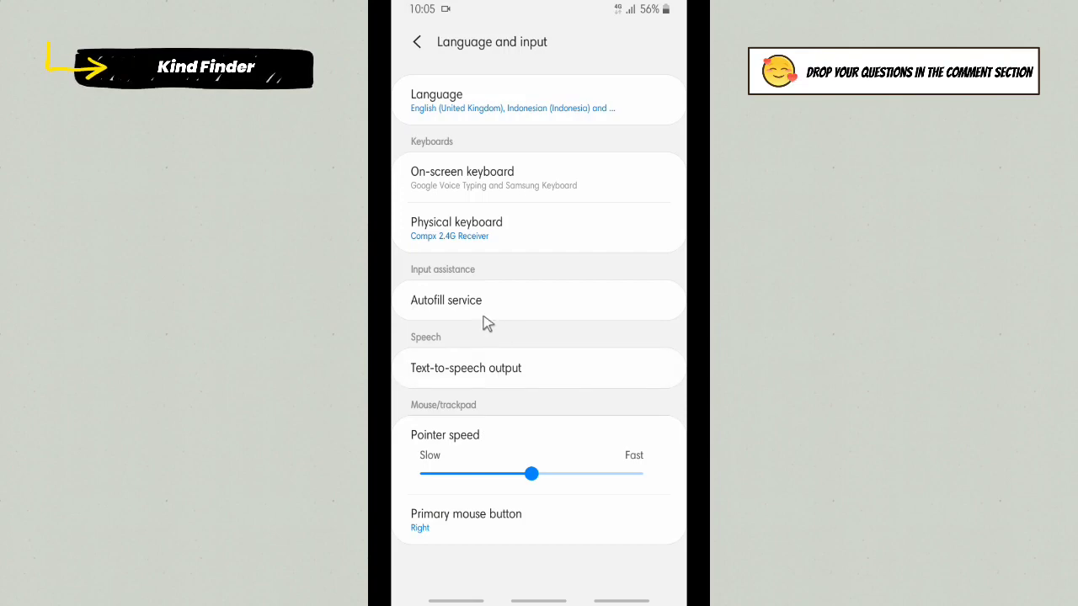
mouse_move(424, 542)
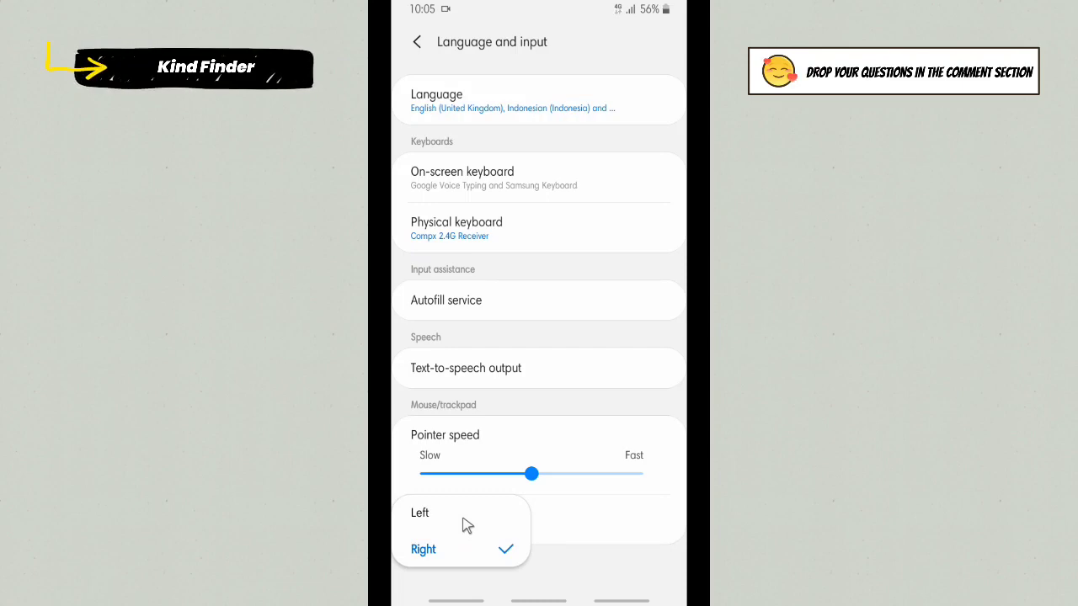
left_click(423, 549)
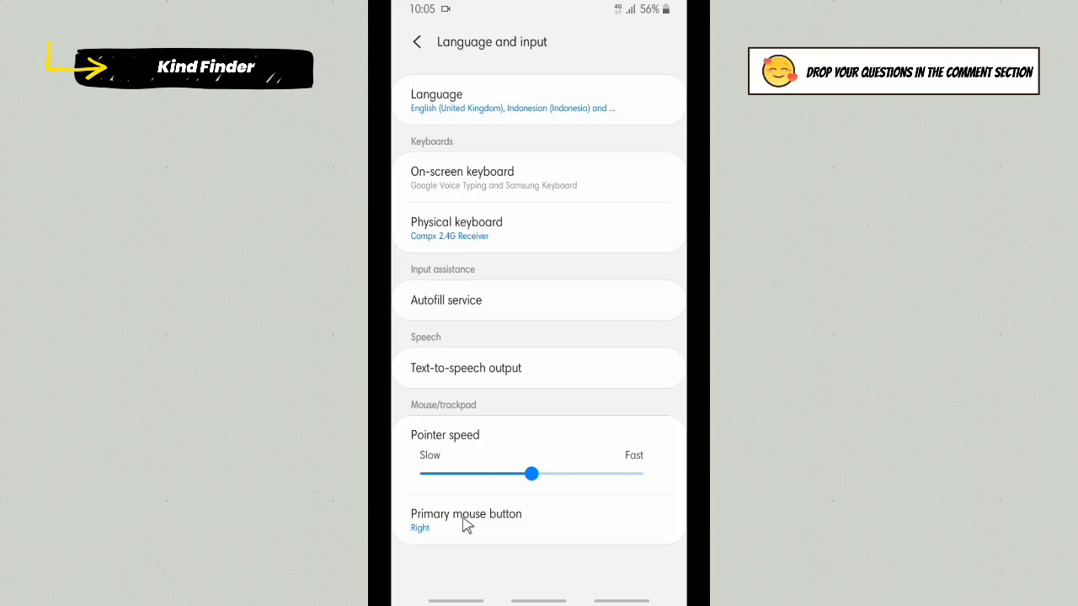
mouse_move(606, 485)
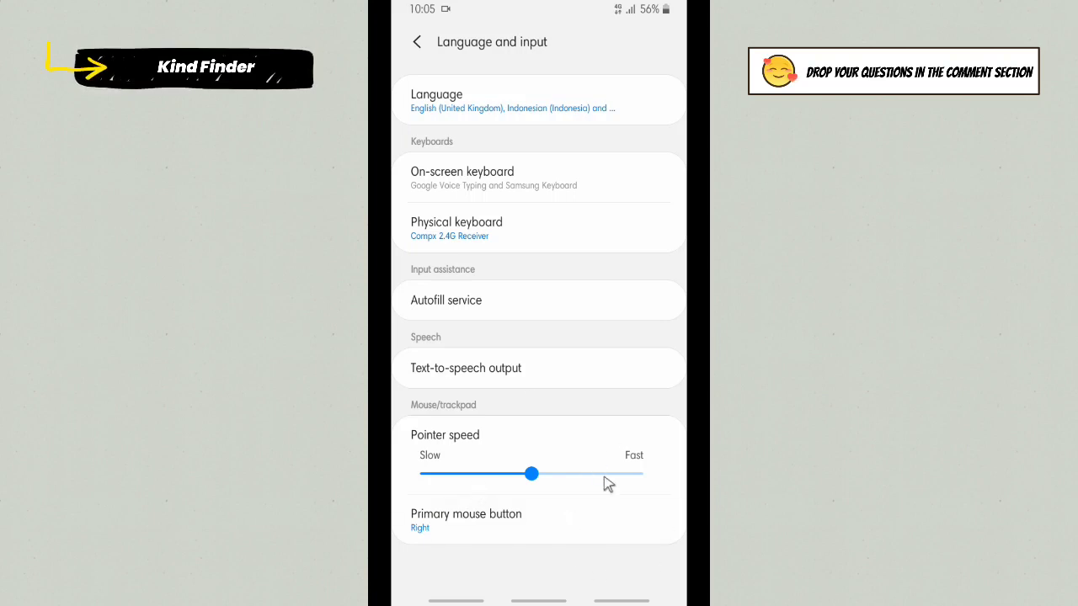
mouse_move(590, 451)
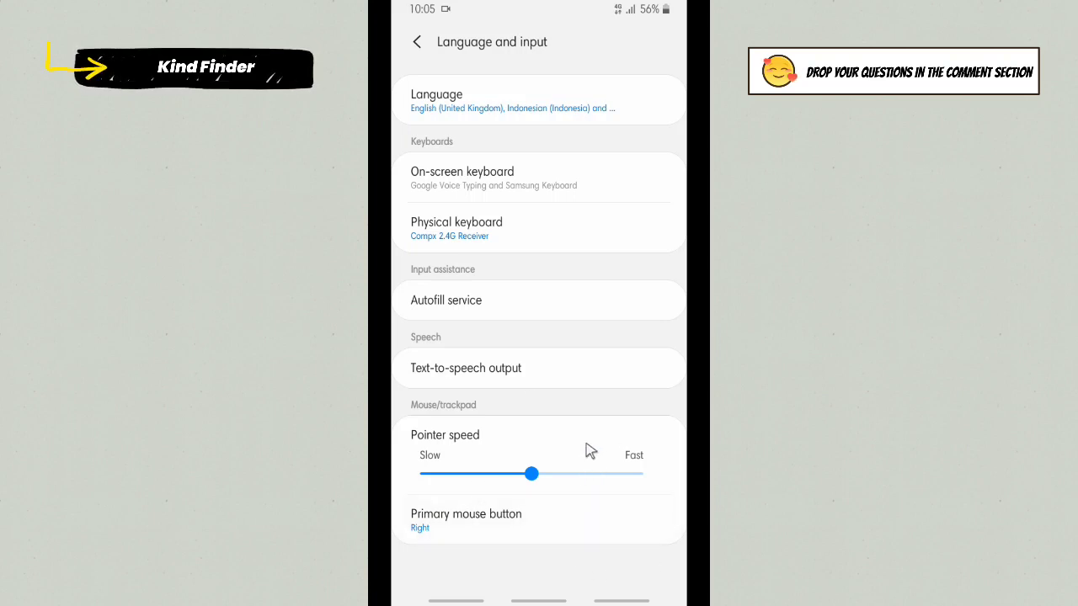
mouse_move(406, 543)
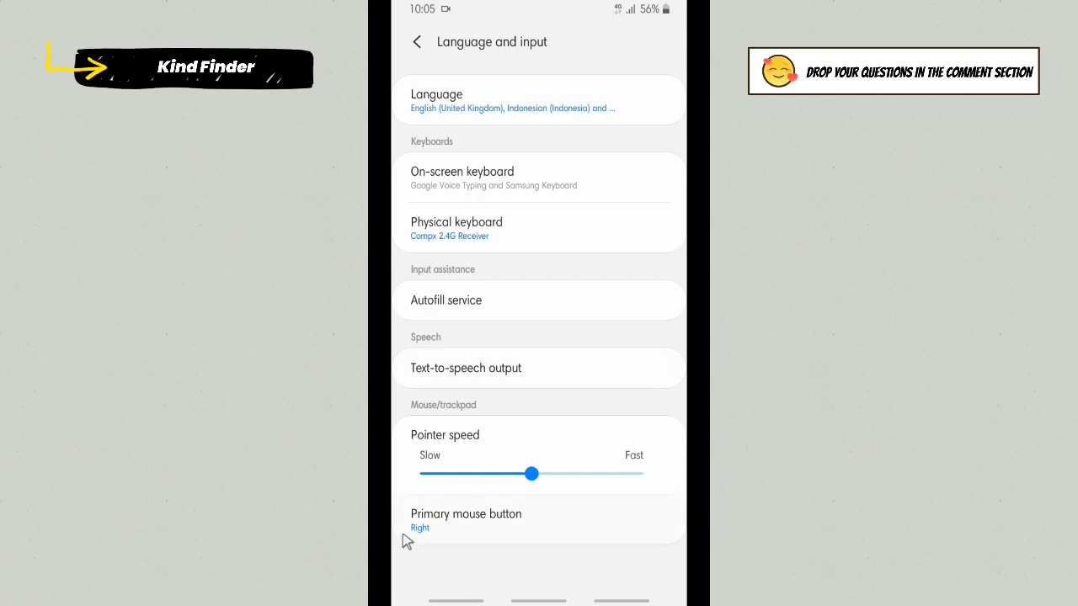
Navigate back through General management to the main Settings list.
left_click(416, 41)
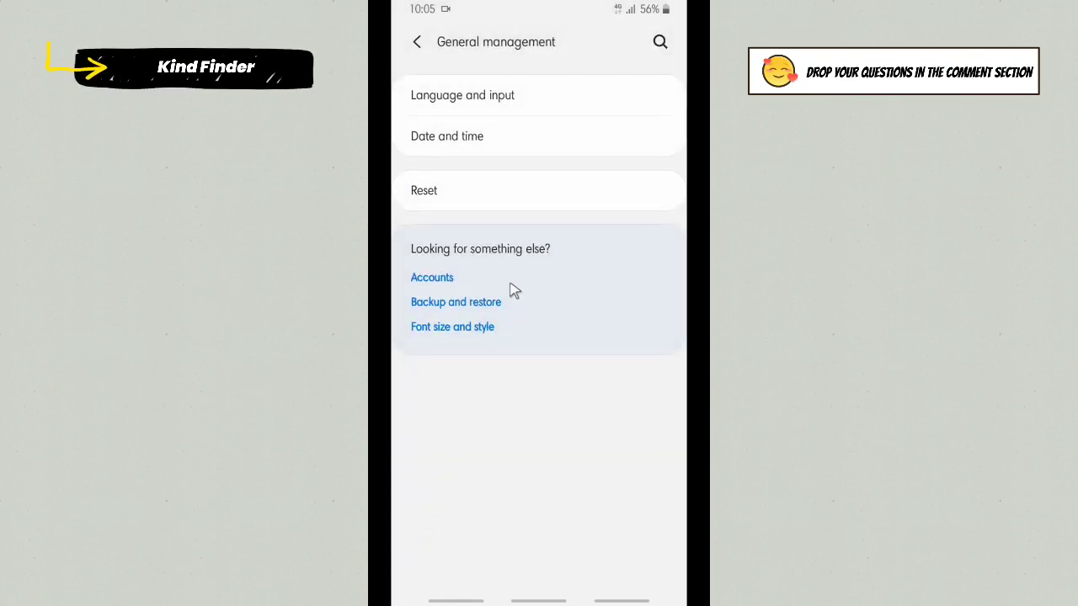
mouse_move(522, 475)
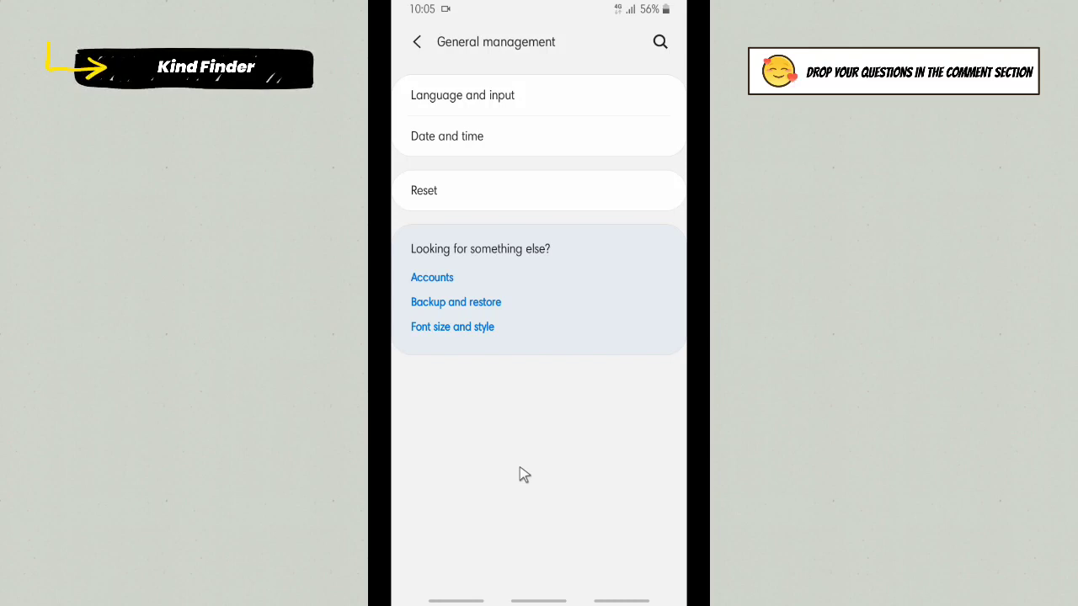
mouse_move(515, 436)
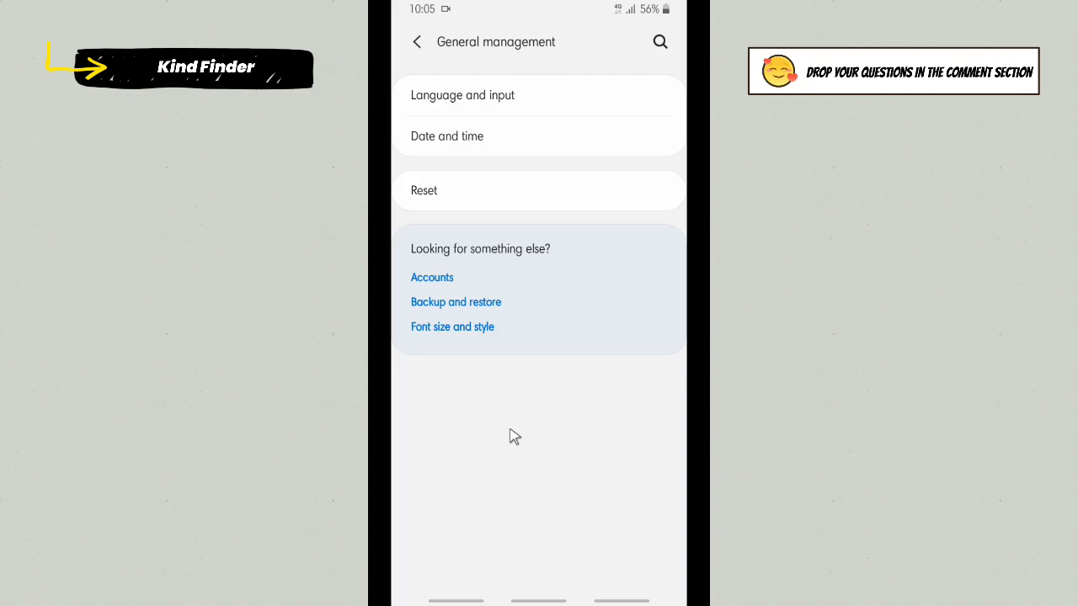
mouse_move(500, 429)
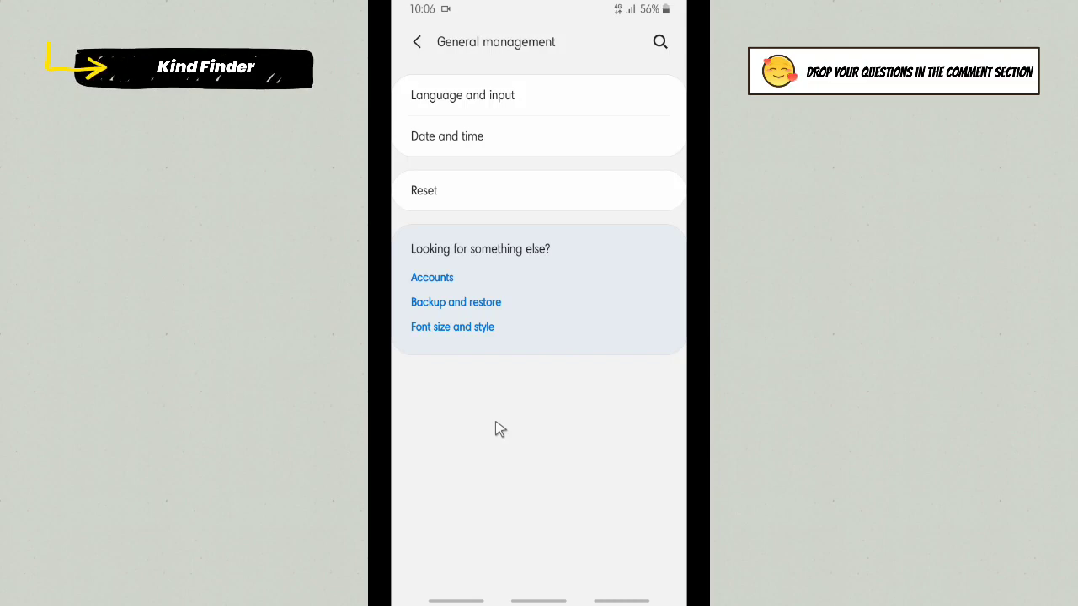
mouse_move(485, 385)
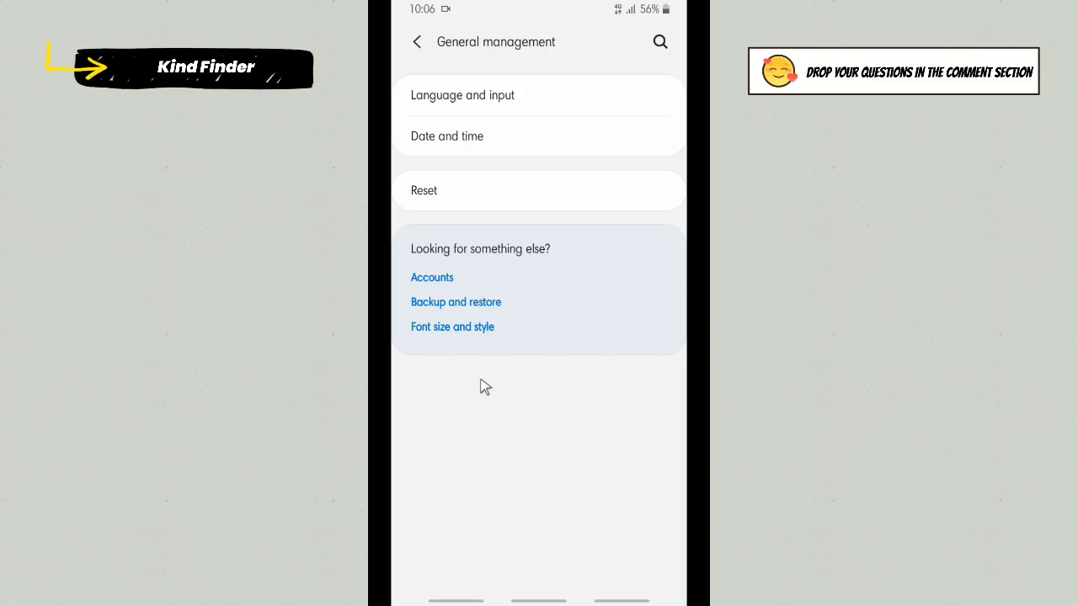
left_click(416, 41)
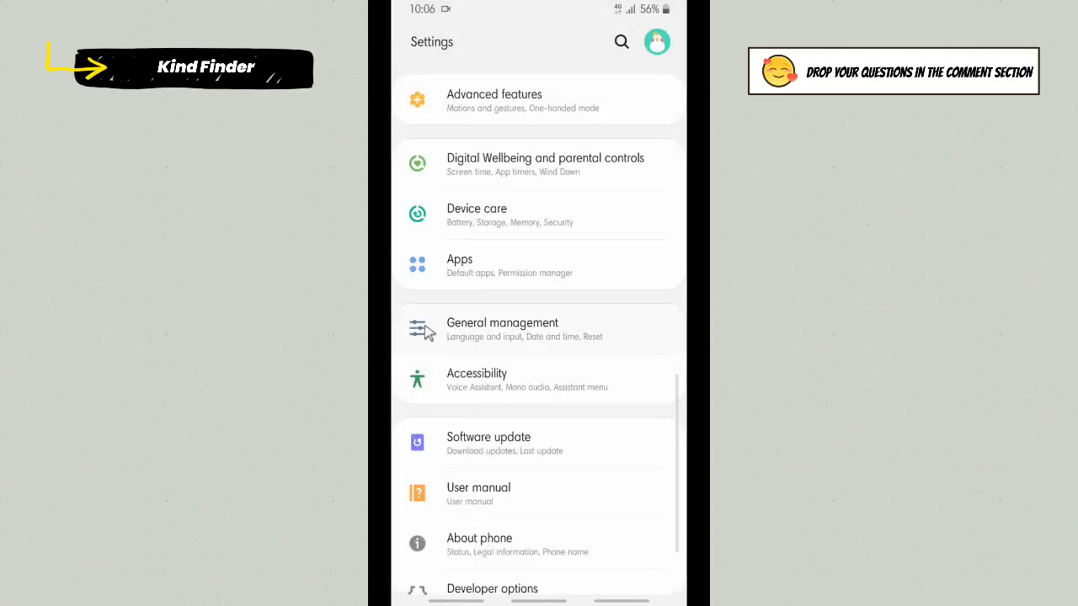
mouse_move(553, 335)
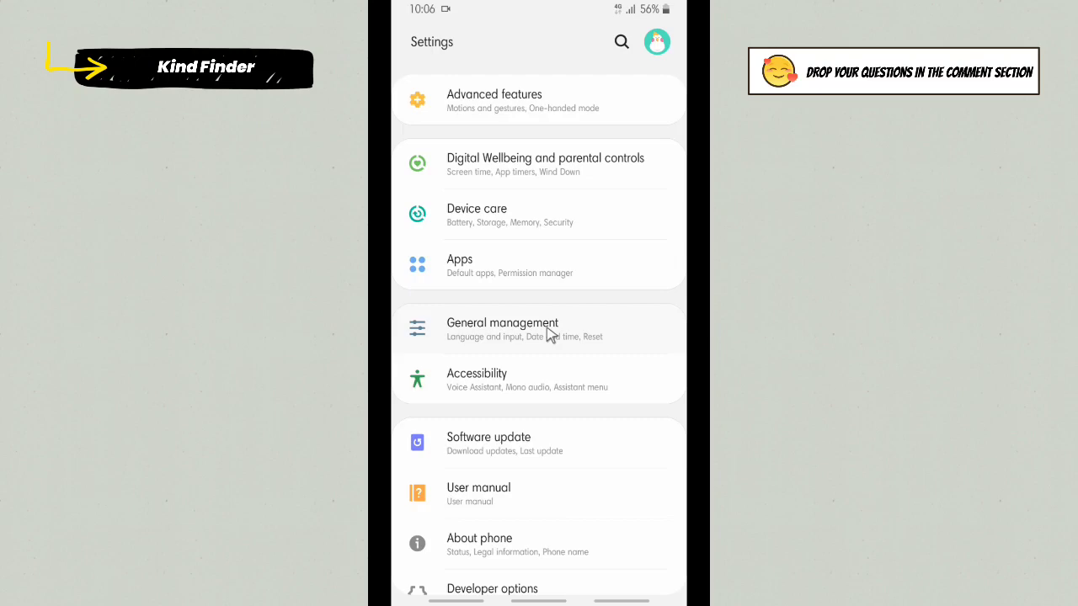
mouse_move(506, 330)
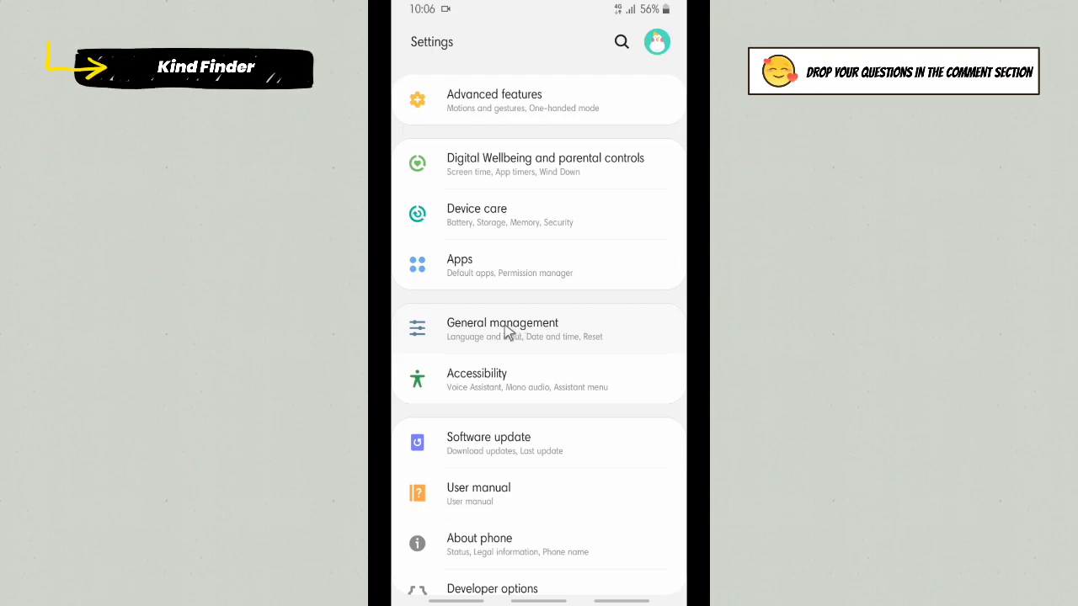
Revisit Language and input, confirm Primary mouse button still shows Right, and return to General management.
left_click(502, 328)
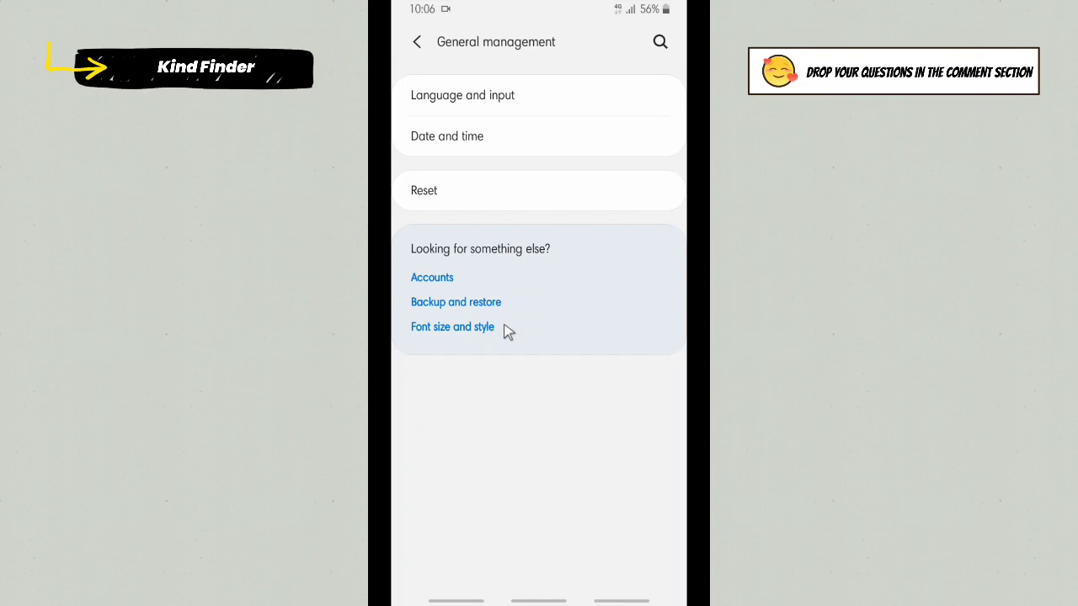
left_click(462, 94)
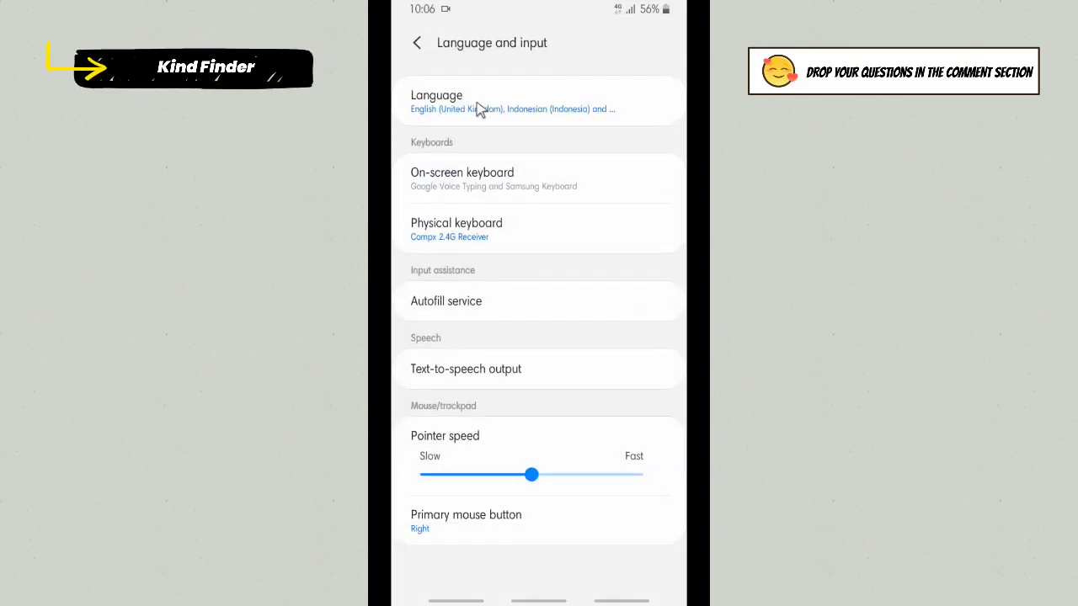
left_click(465, 515)
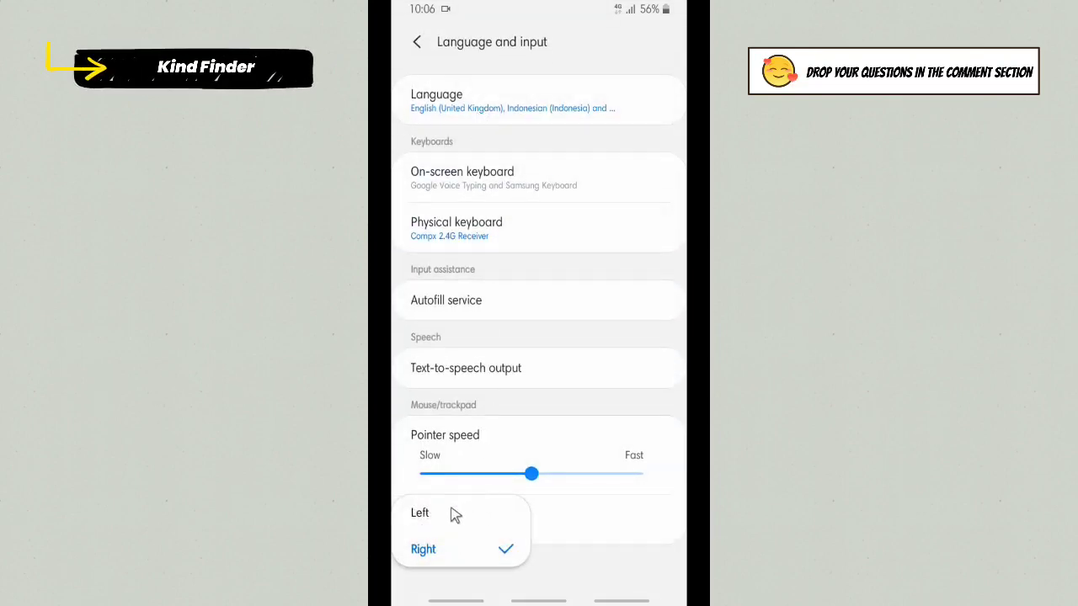
left_click(423, 549)
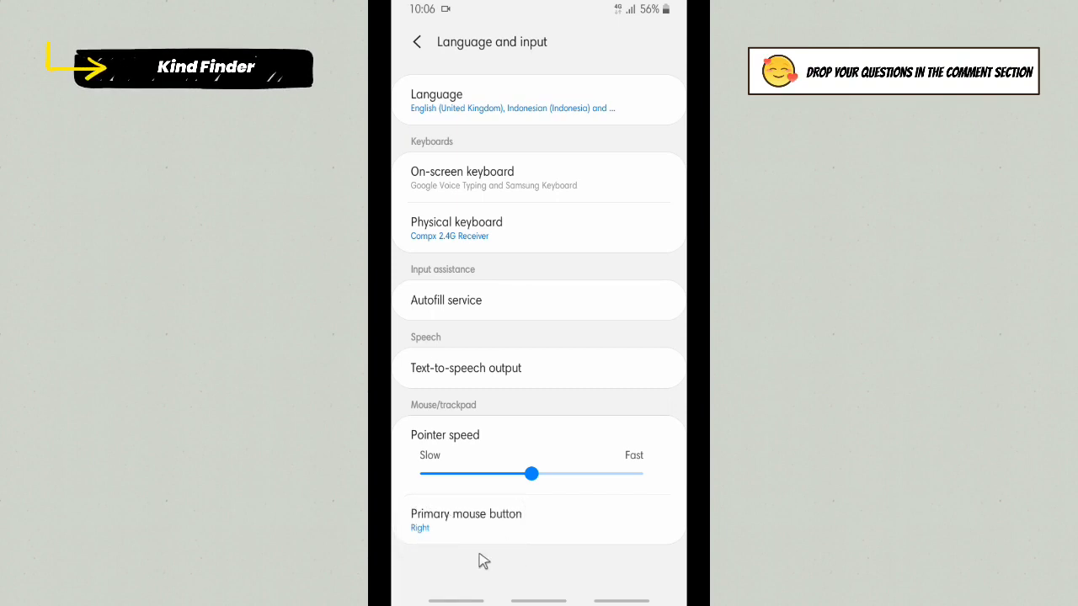
left_click(465, 514)
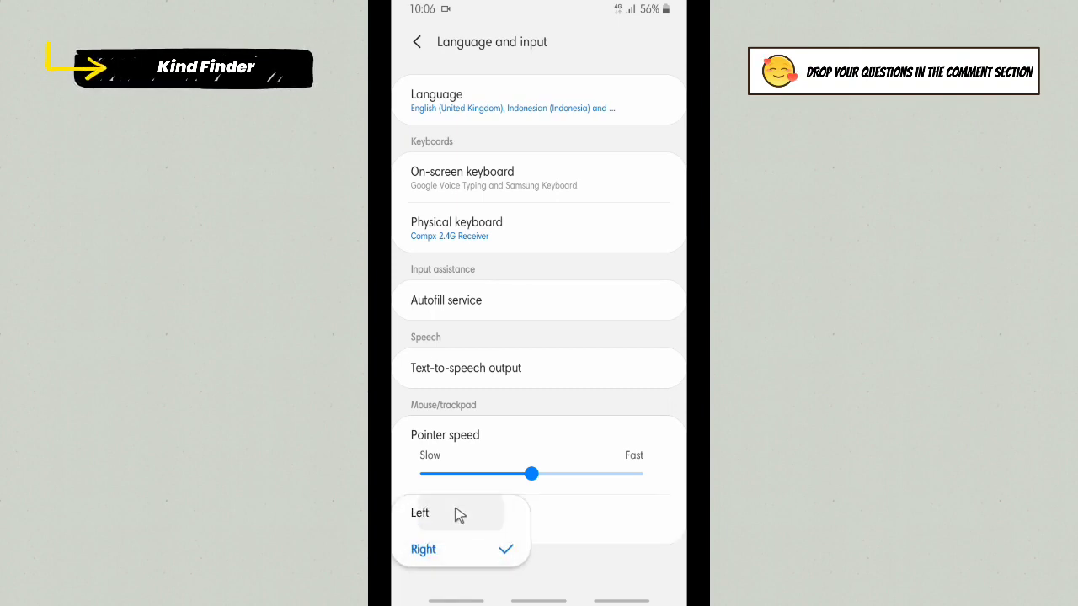
left_click(418, 40)
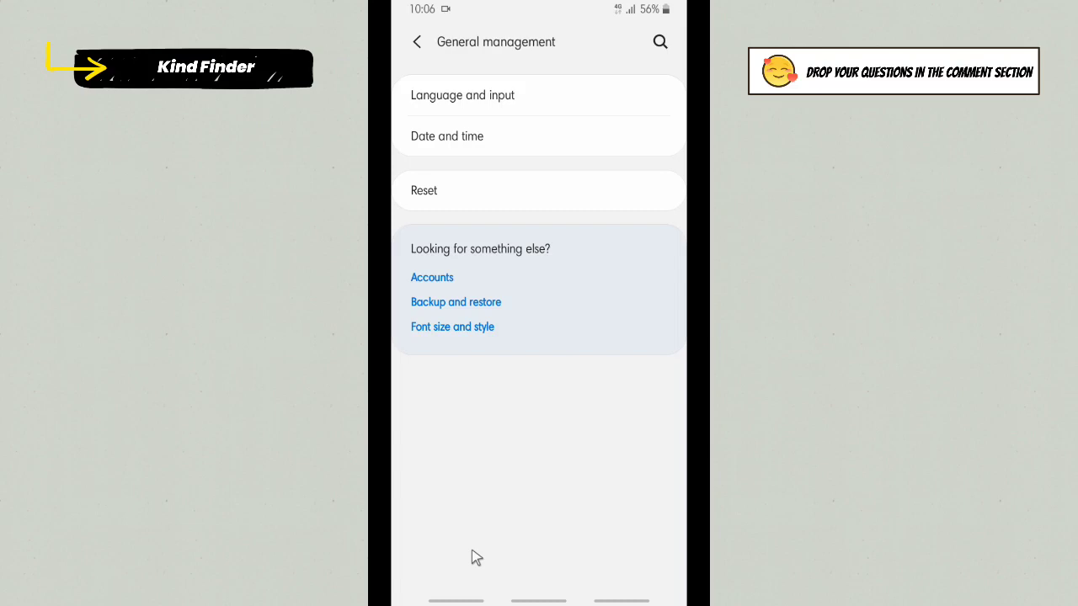
Exit Settings back to the Android home screen.
left_click(418, 42)
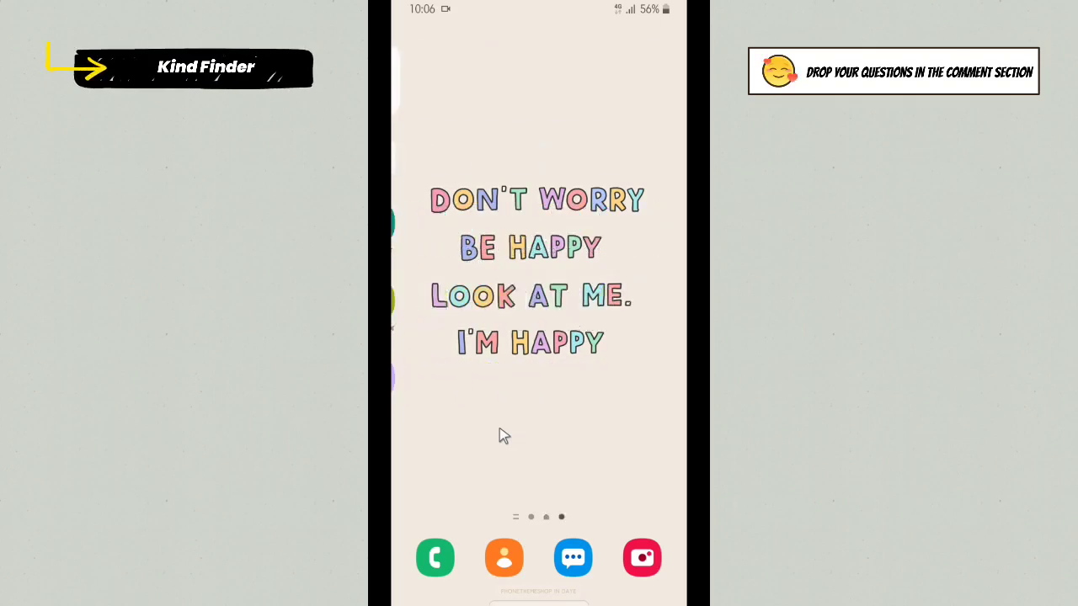
mouse_move(508, 394)
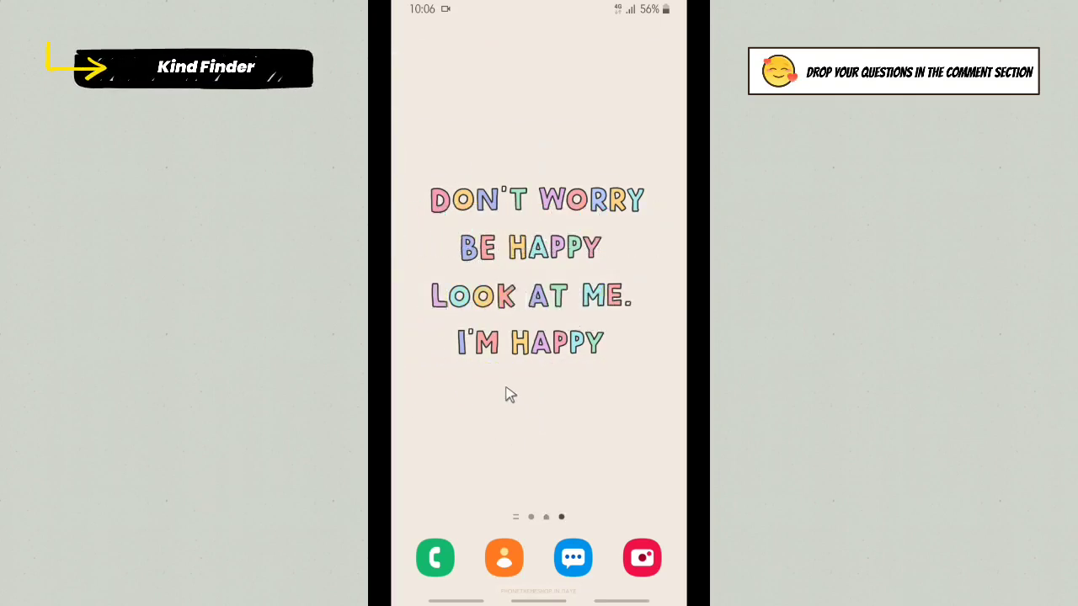